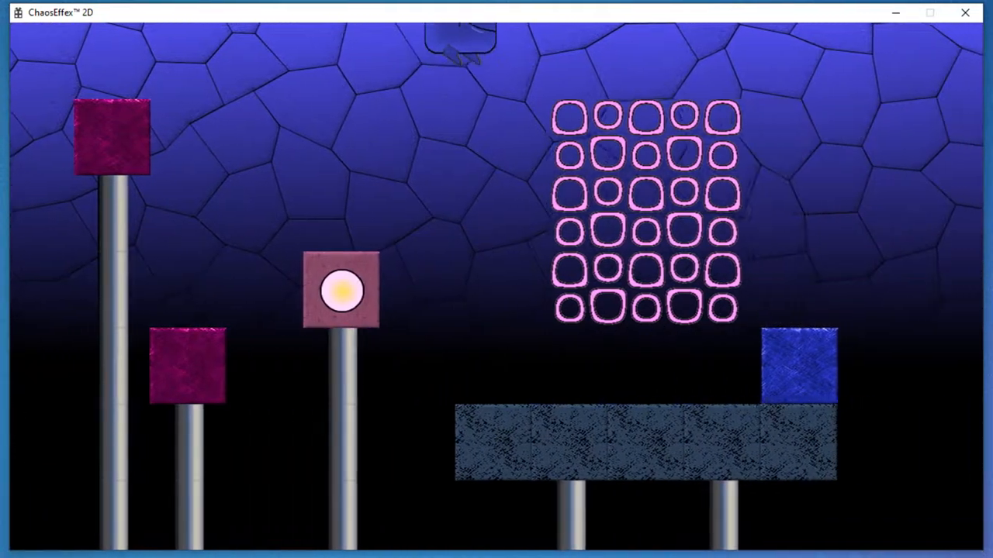
# Step: Leave play mode and enter the level editor on layer 2
pyautogui.press('Right')
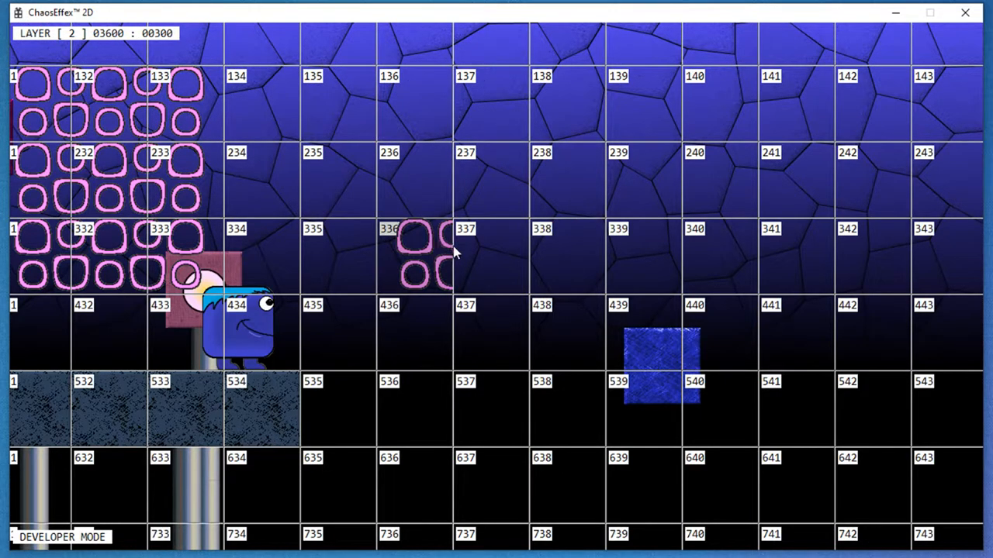
pyautogui.moveTo(434, 259)
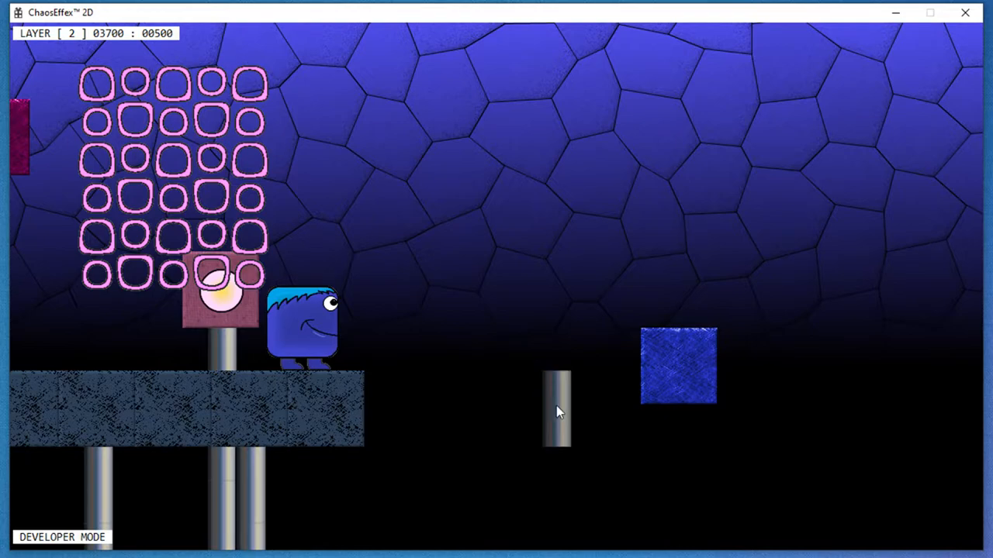
# Step: Fill three platform cells below the blue cube, cycling one to spikes
pyautogui.click(554, 411)
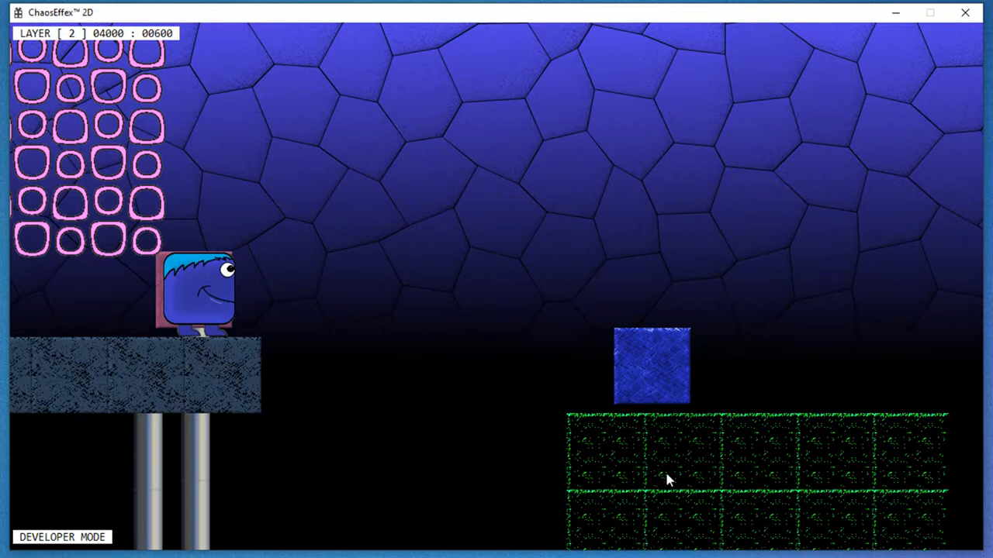
pyautogui.click(668, 477)
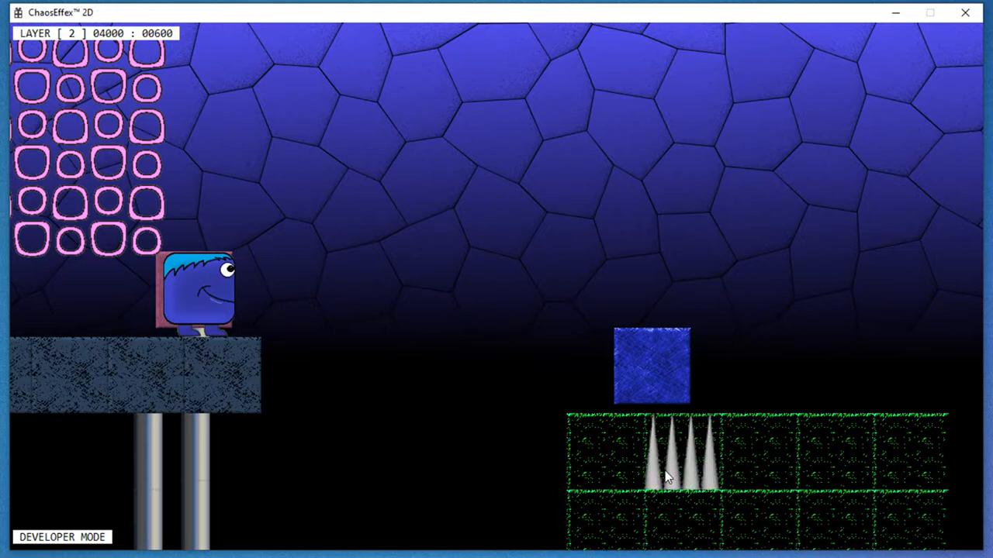
pyautogui.click(681, 458)
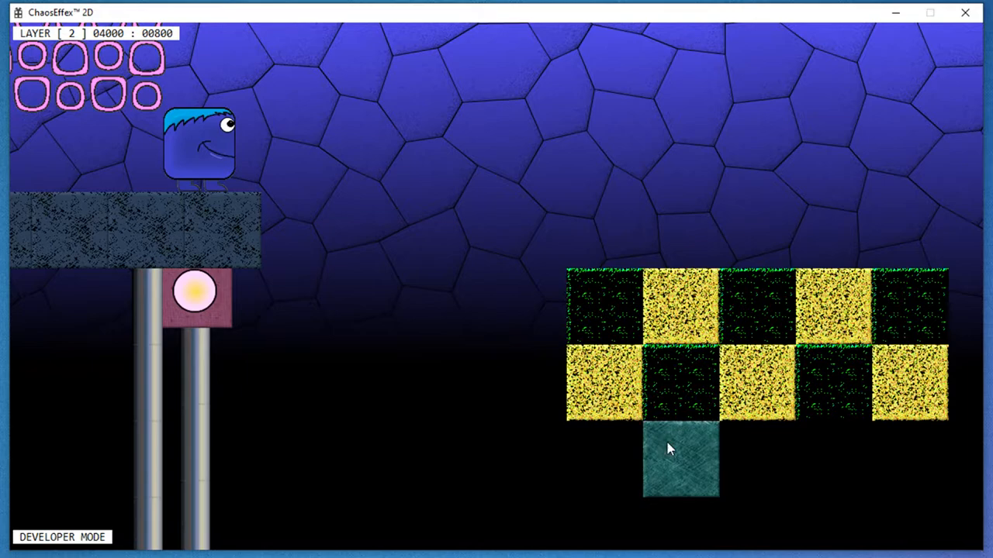
# Step: Cycle the tile under the platform through plain blue and dark stone
pyautogui.click(680, 457)
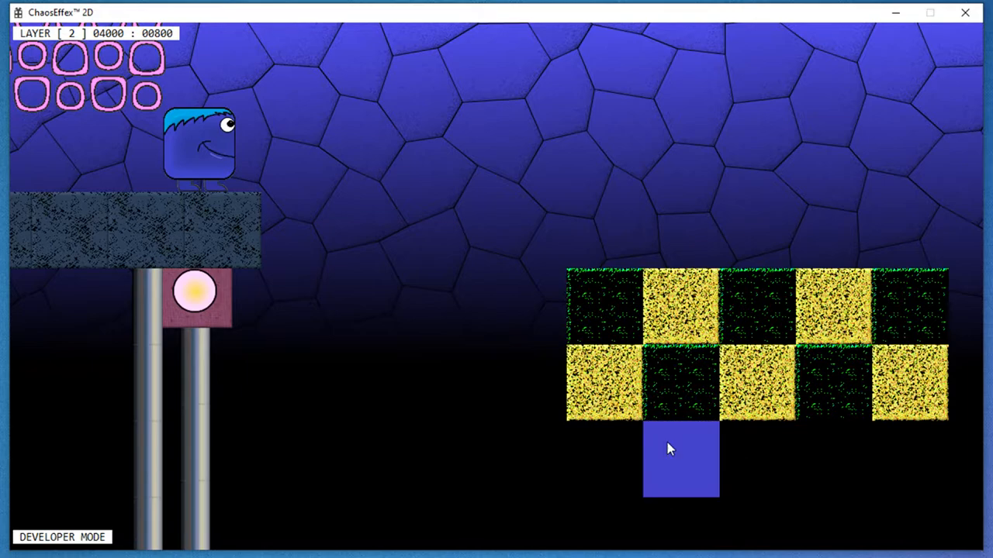
pyautogui.click(680, 458)
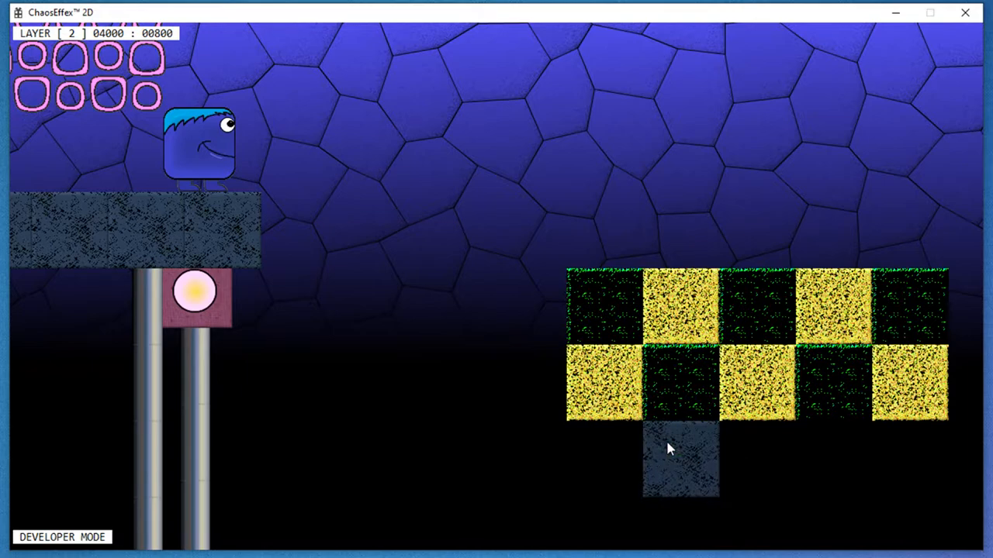
pyautogui.click(680, 458)
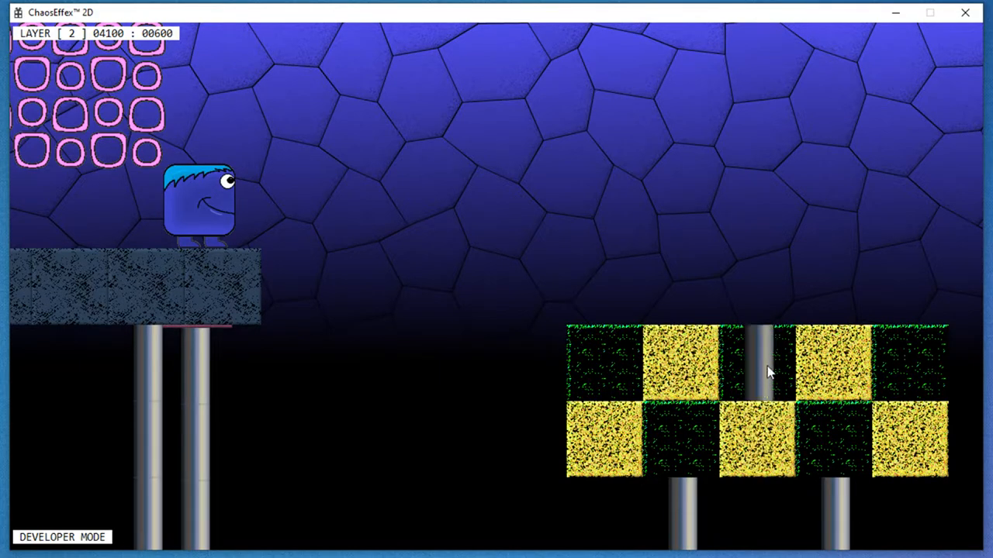
pyautogui.moveTo(760, 372)
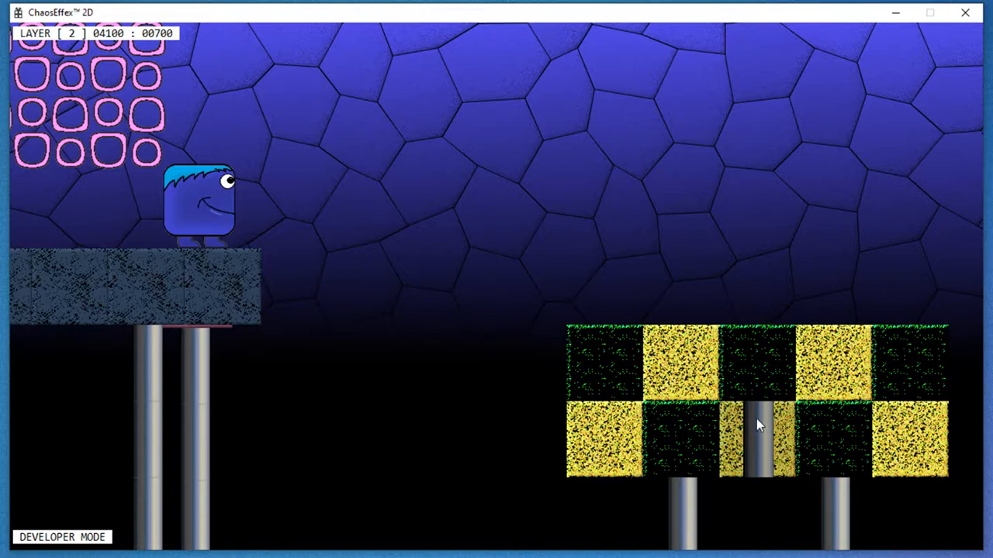
# Step: Cycle the lower platform cell past pink rings and hazard block to dark stone
pyautogui.click(758, 423)
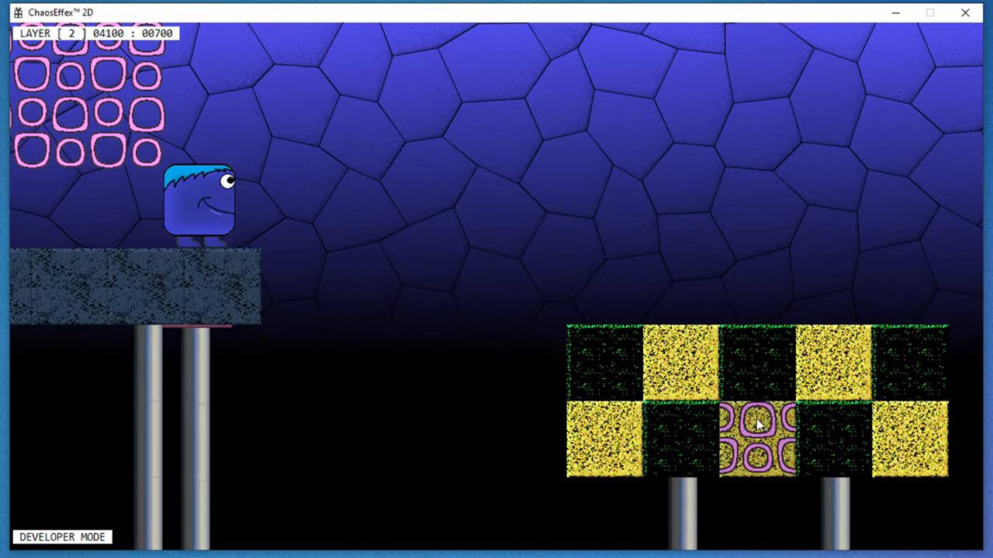
pyautogui.click(756, 439)
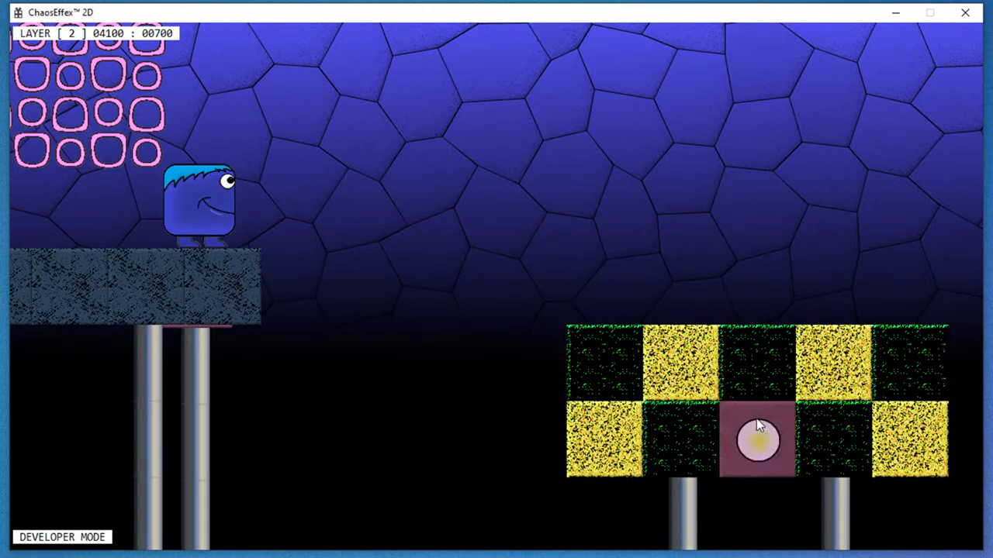
pyautogui.click(757, 439)
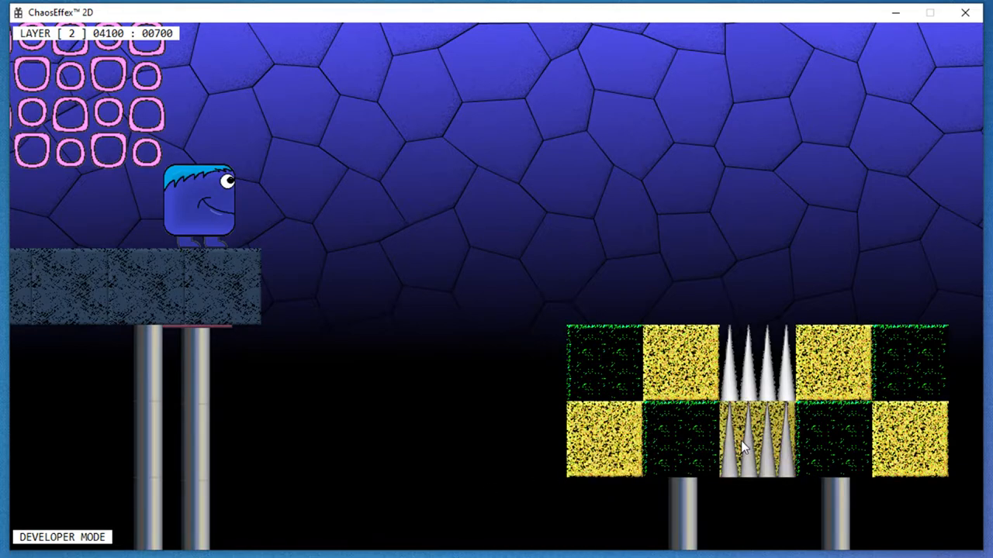
pyautogui.click(756, 442)
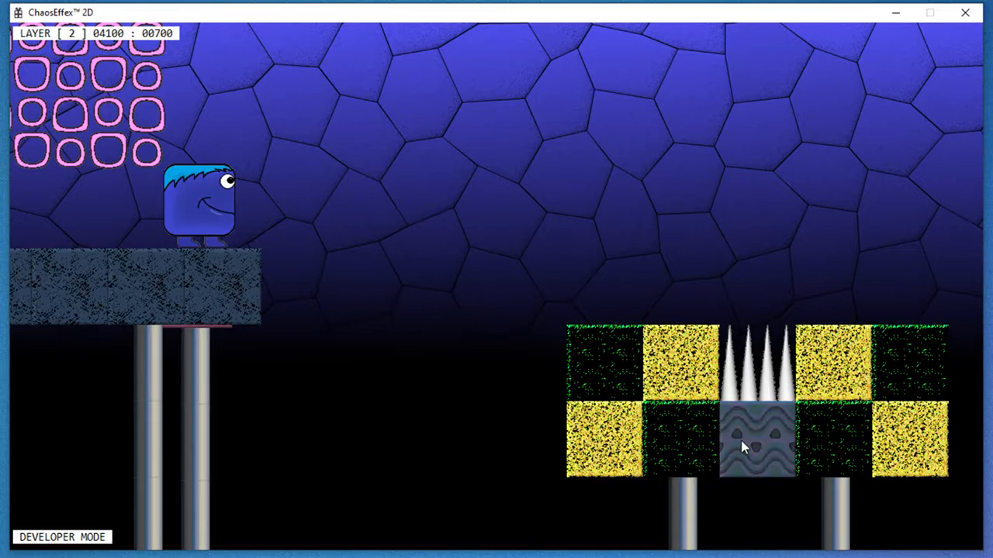
pyautogui.click(756, 443)
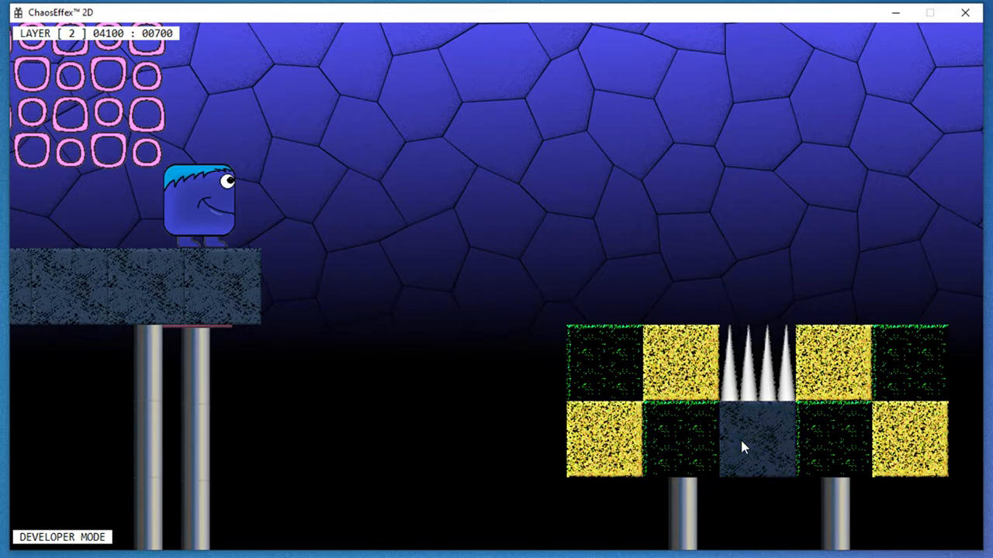
pyautogui.click(758, 442)
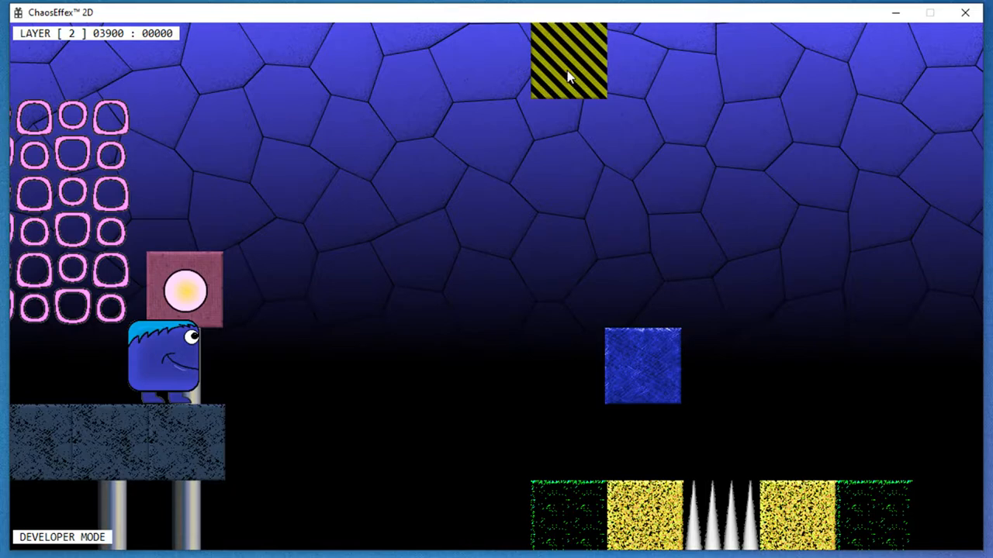
# Step: Place purple blocks along the top edge, plus one hanging below the ledge
pyautogui.click(568, 62)
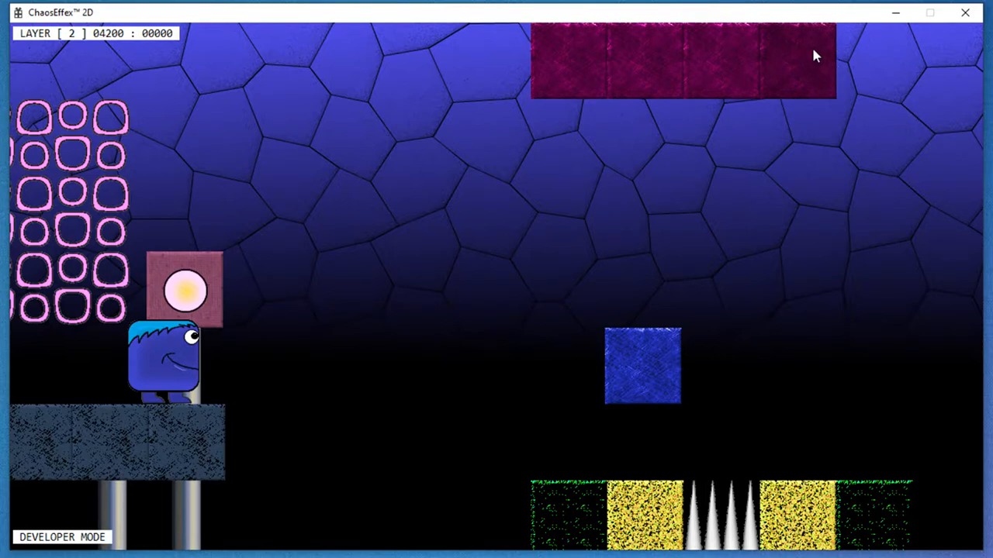
pyautogui.click(647, 139)
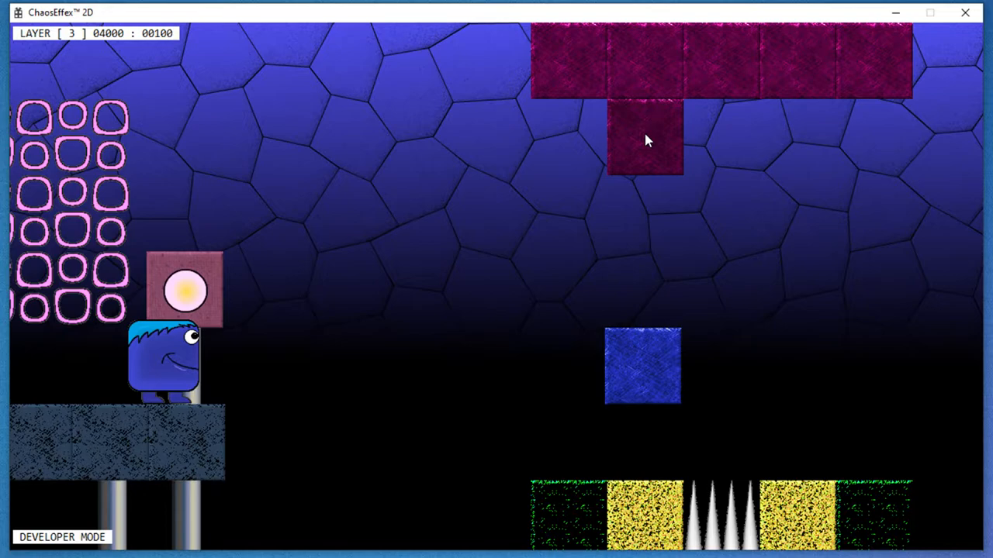
pyautogui.click(645, 139)
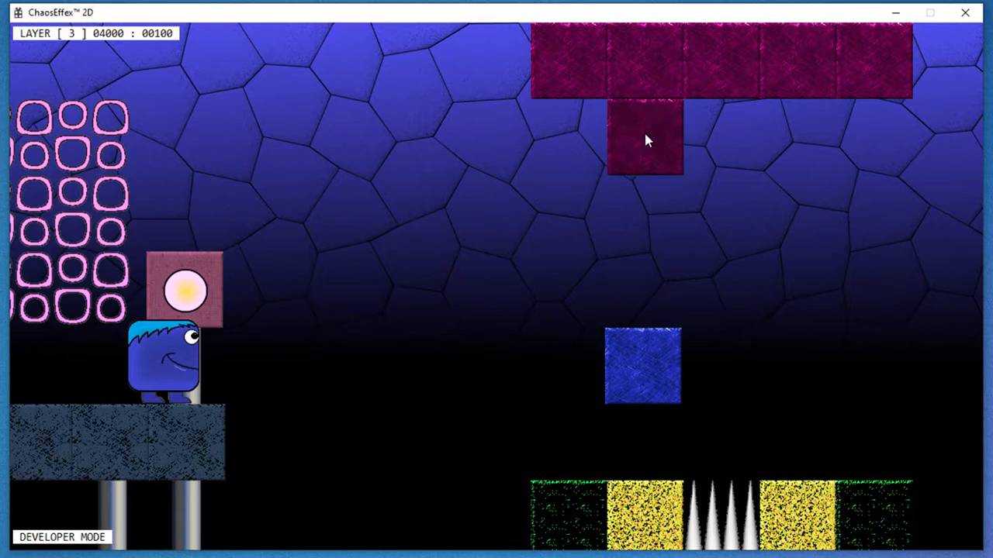
pyautogui.click(645, 138)
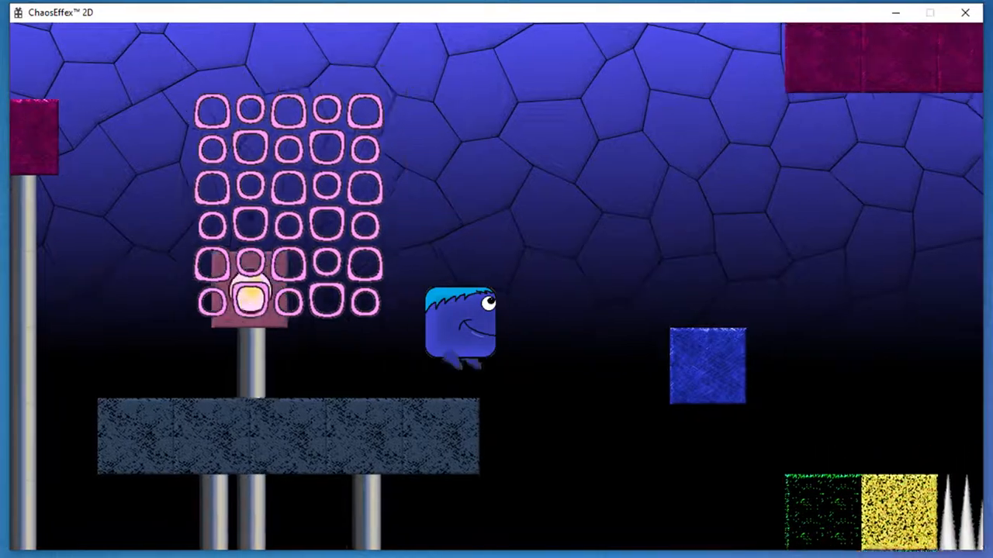
# Step: Run the blue cube right and jump it across the gap
pyautogui.press('Right')
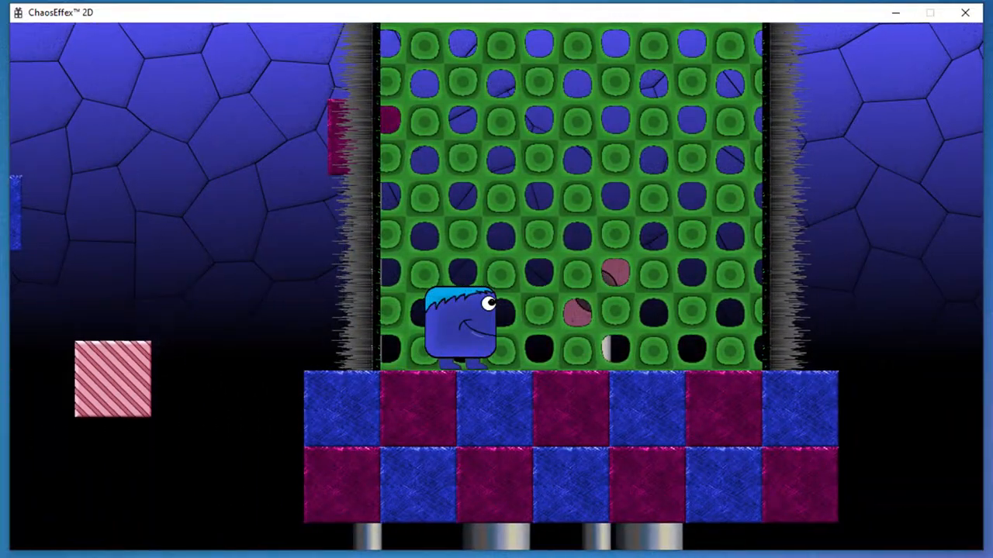
# Step: Run the cube across the checkered platform and onto the purple pillar blocks
pyautogui.press('Right')
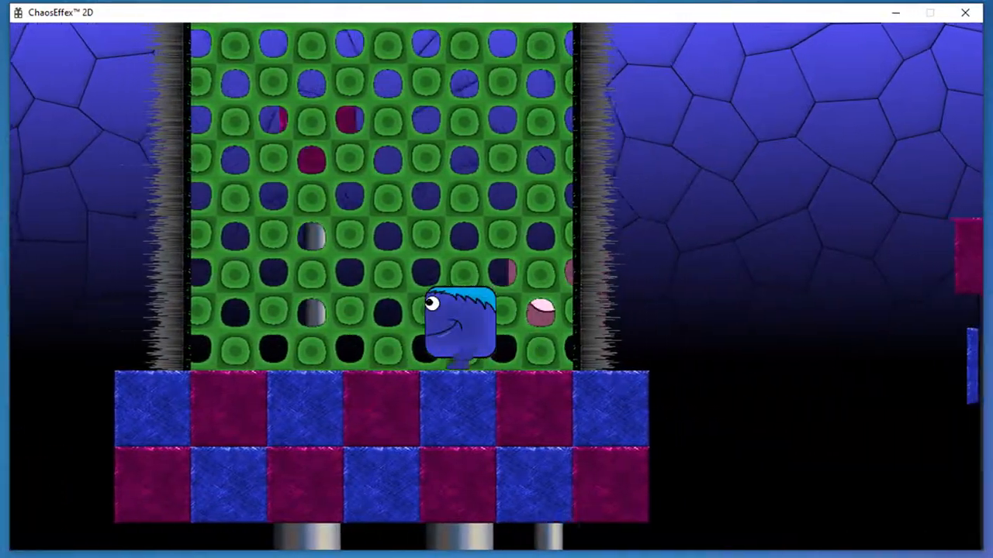
pyautogui.press('Right')
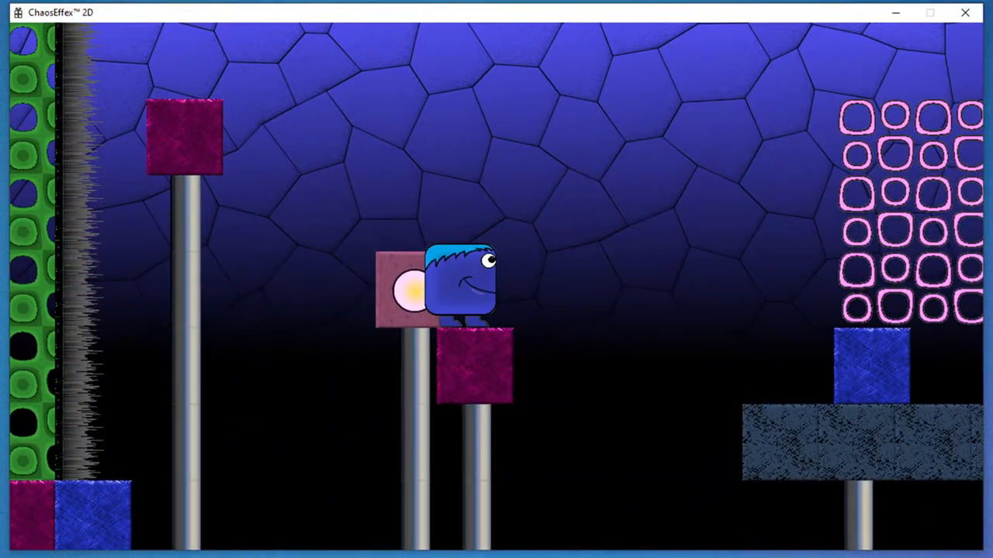